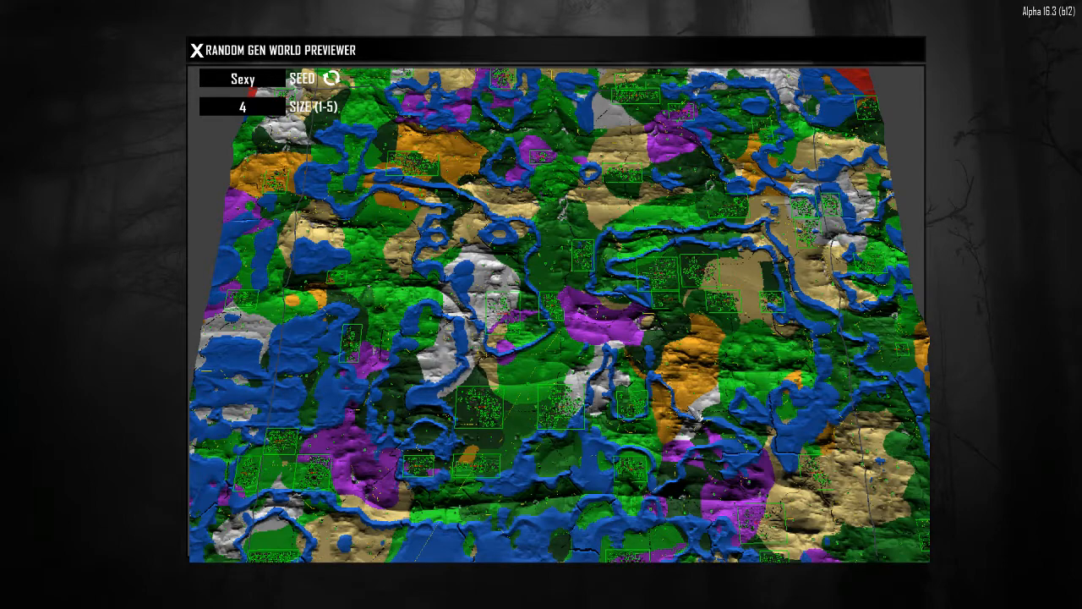
mouse_move(317, 68)
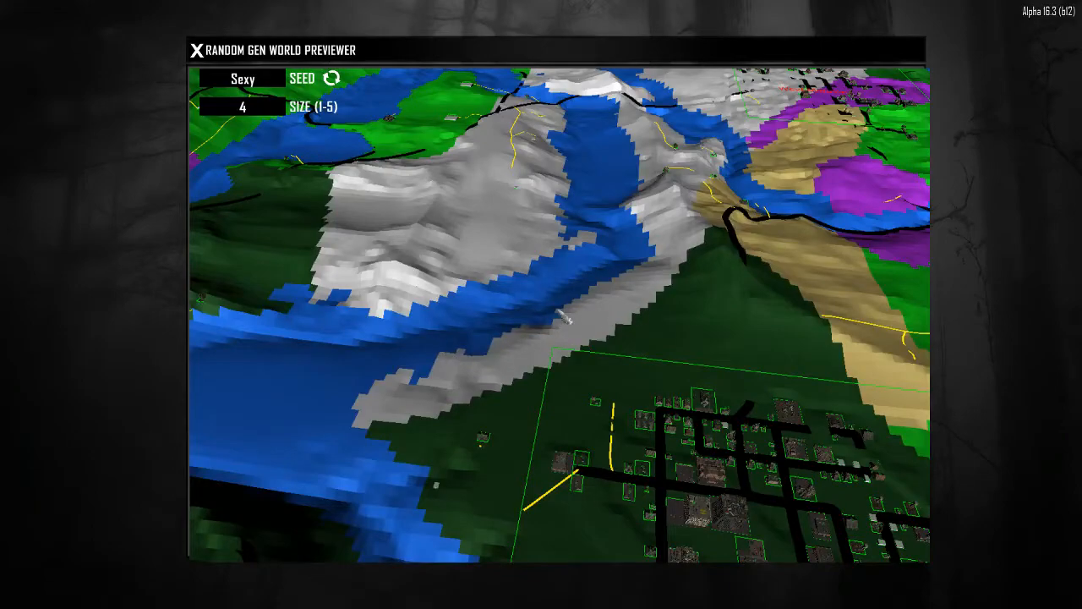
mouse_move(816, 281)
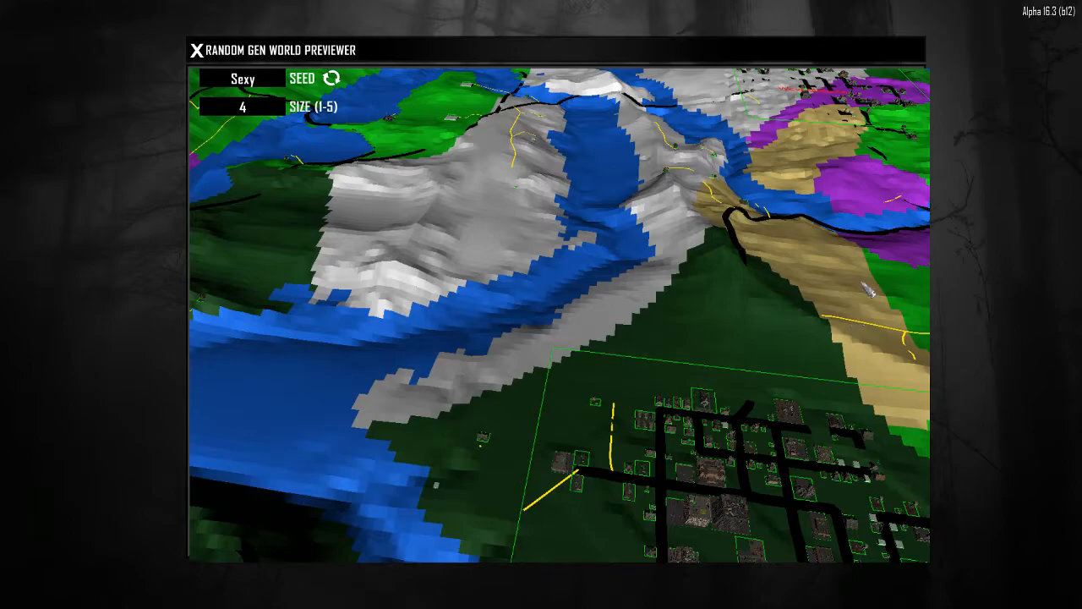
mouse_move(706, 355)
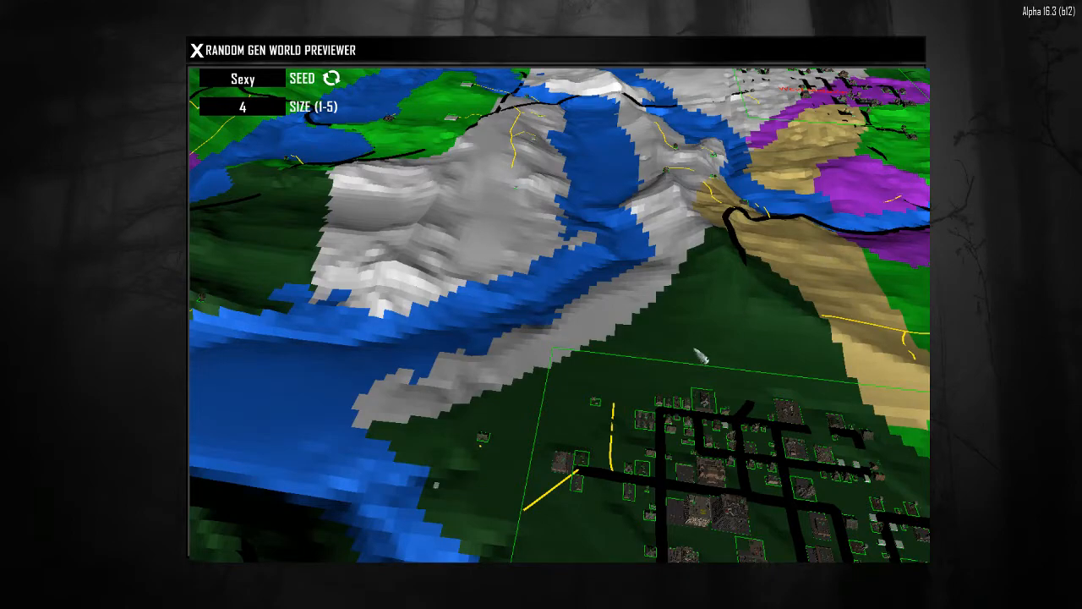
mouse_move(579, 486)
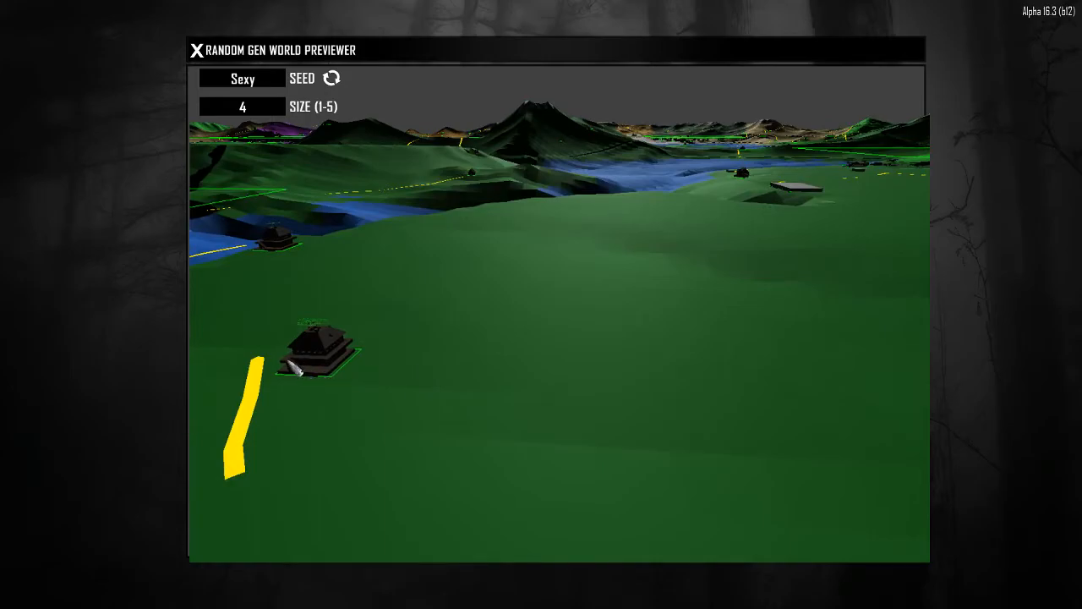
mouse_move(330, 275)
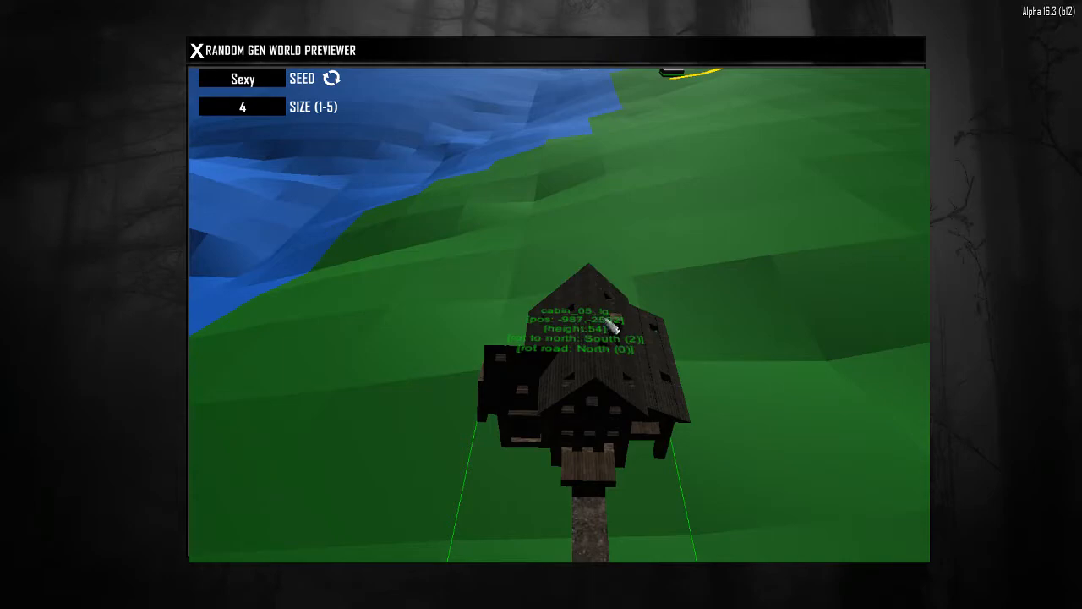
mouse_move(575, 311)
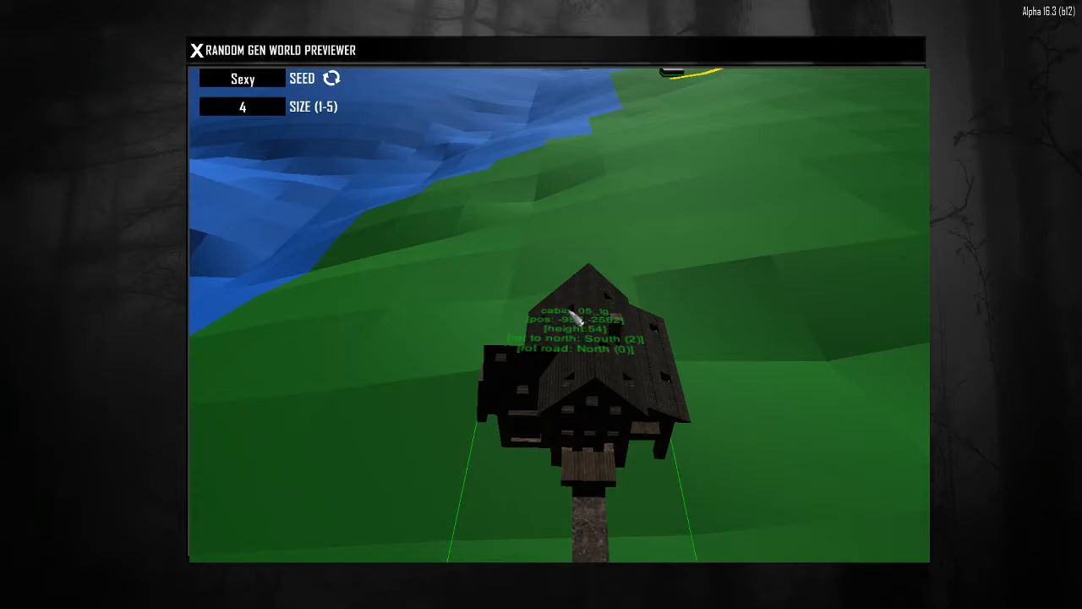
mouse_move(562, 425)
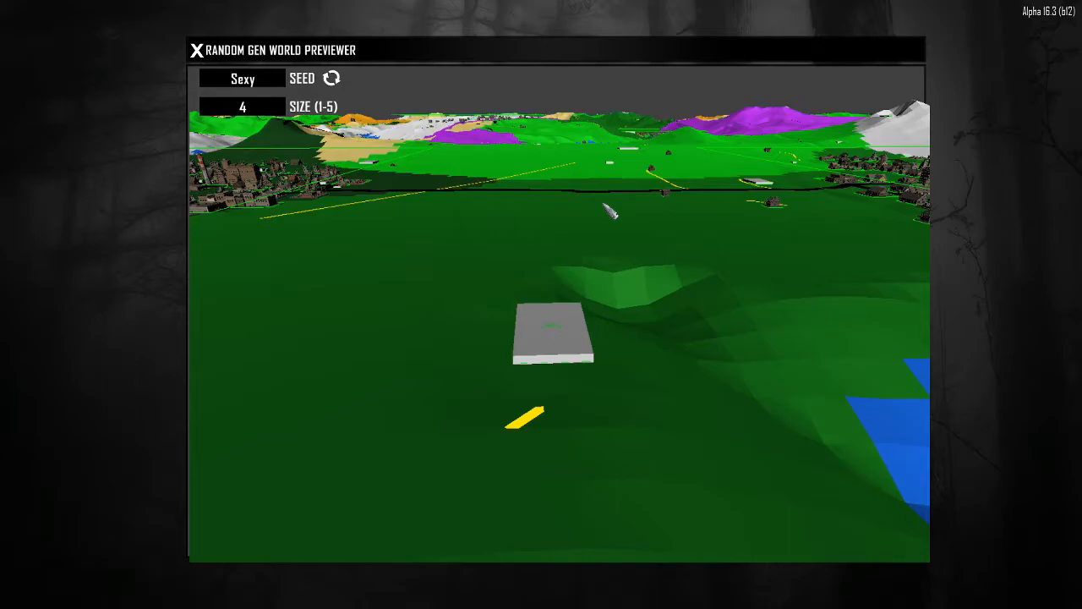
mouse_move(626, 213)
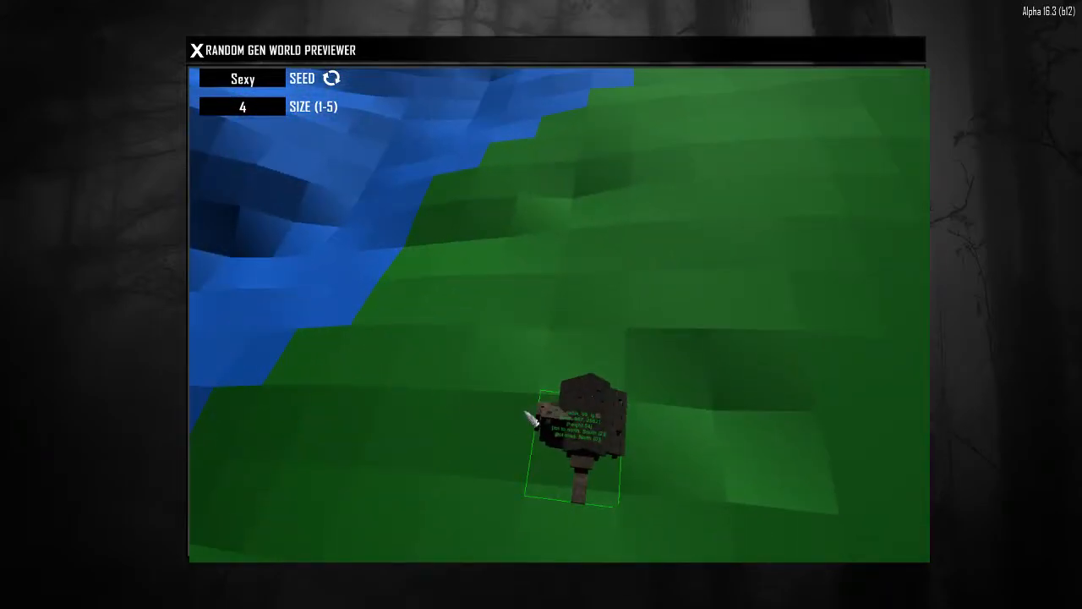
- Pull the previewer camera back from the cabin toward the grassland slab and distant tower
click(332, 77)
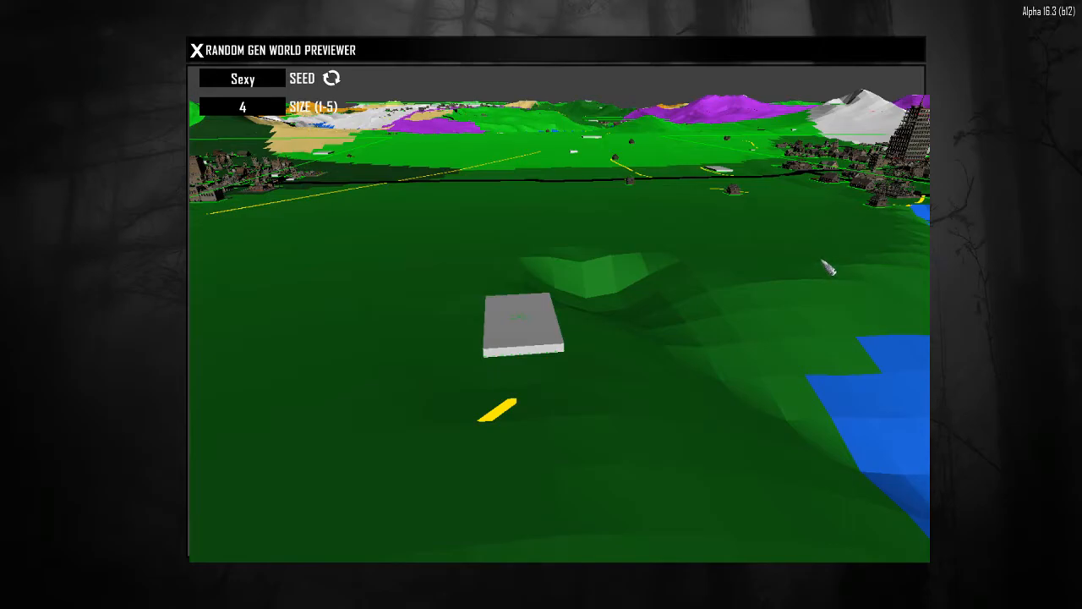
mouse_move(828, 266)
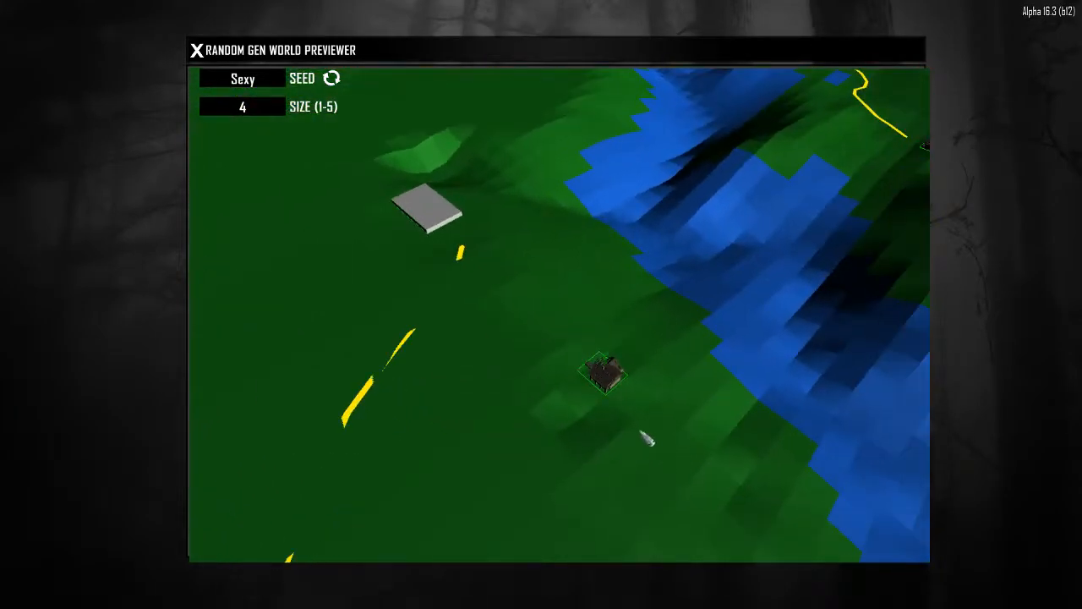
- Fly higher over the lakeside cabin, shoreline and the towns with a tower beyond
click(333, 78)
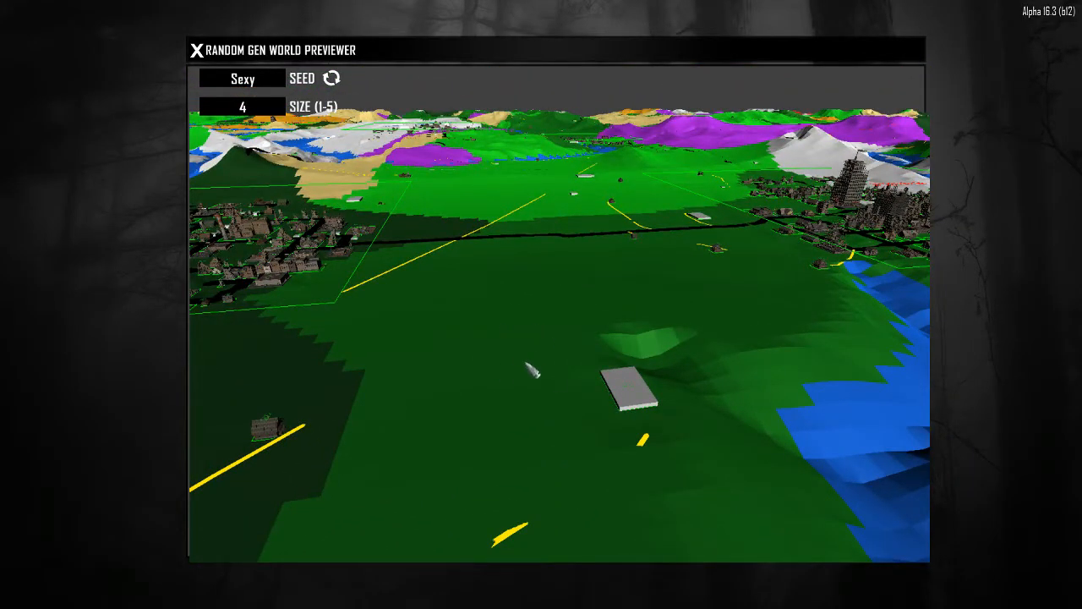
mouse_move(482, 321)
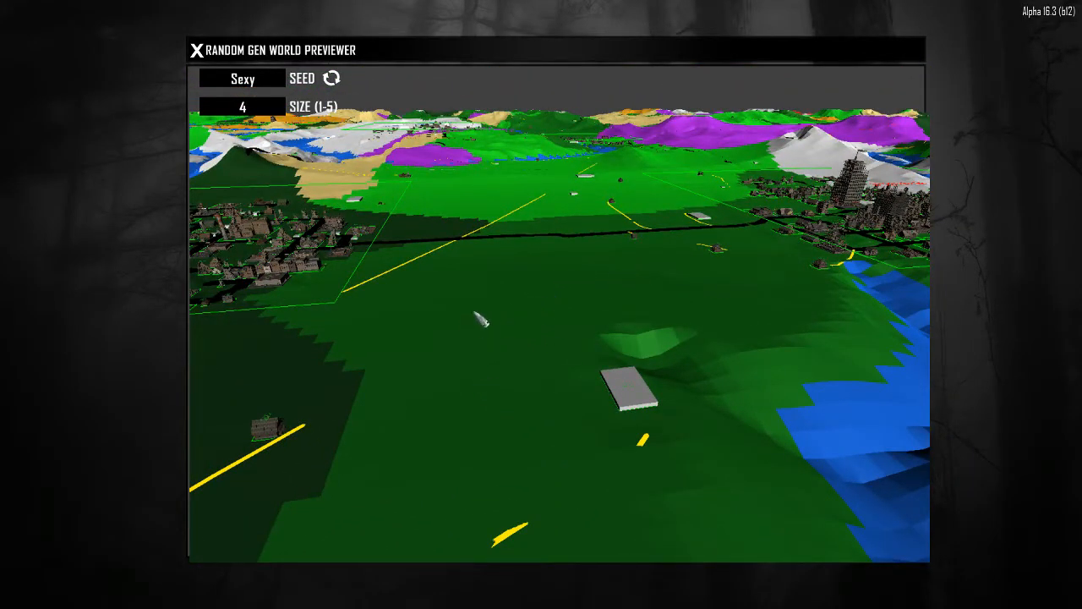
mouse_move(617, 296)
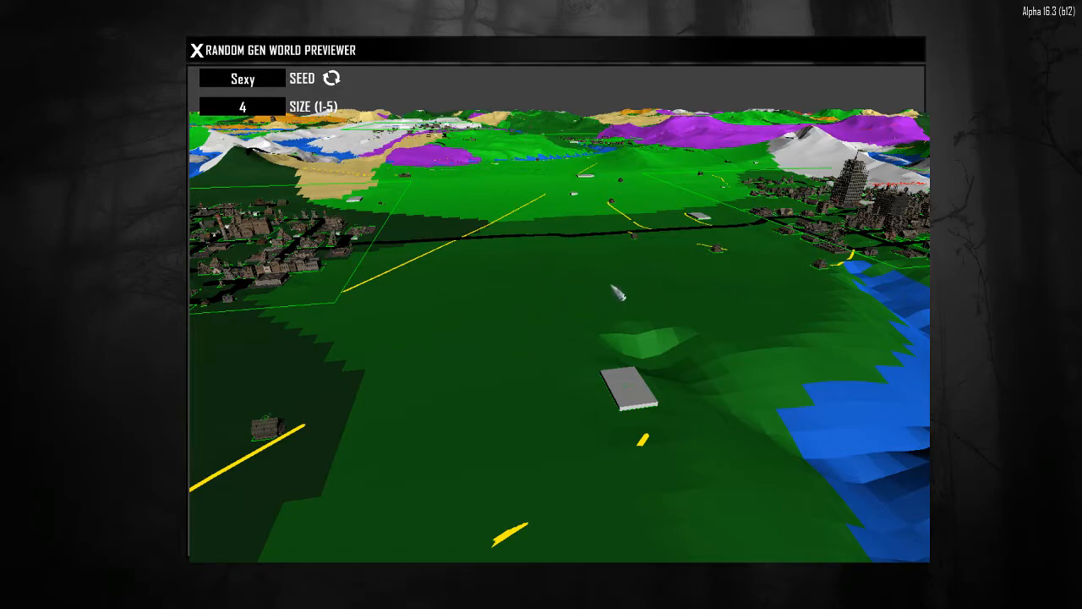
mouse_move(568, 380)
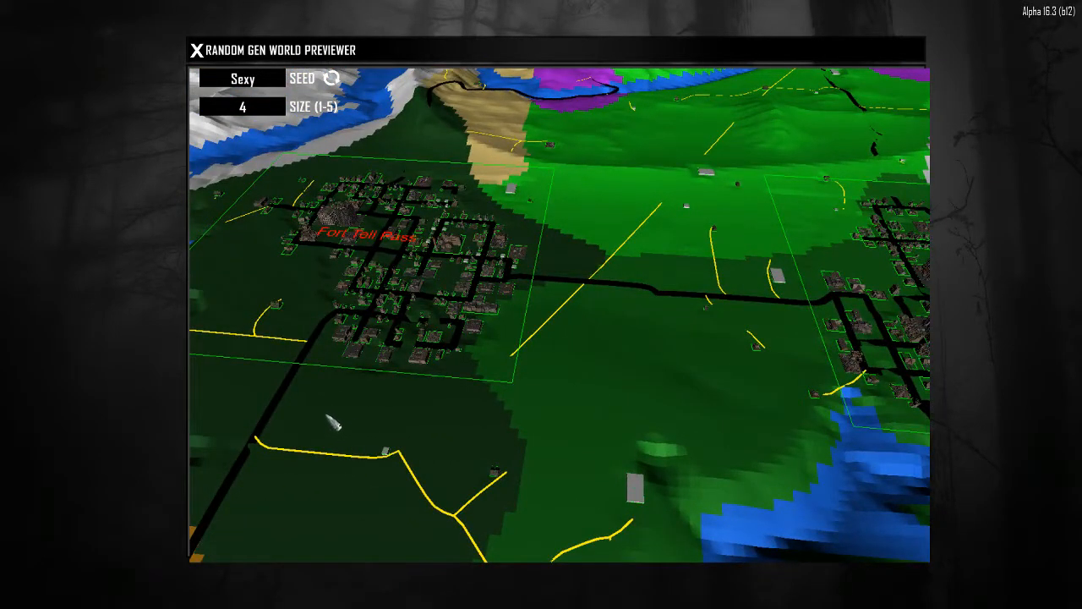
mouse_move(671, 376)
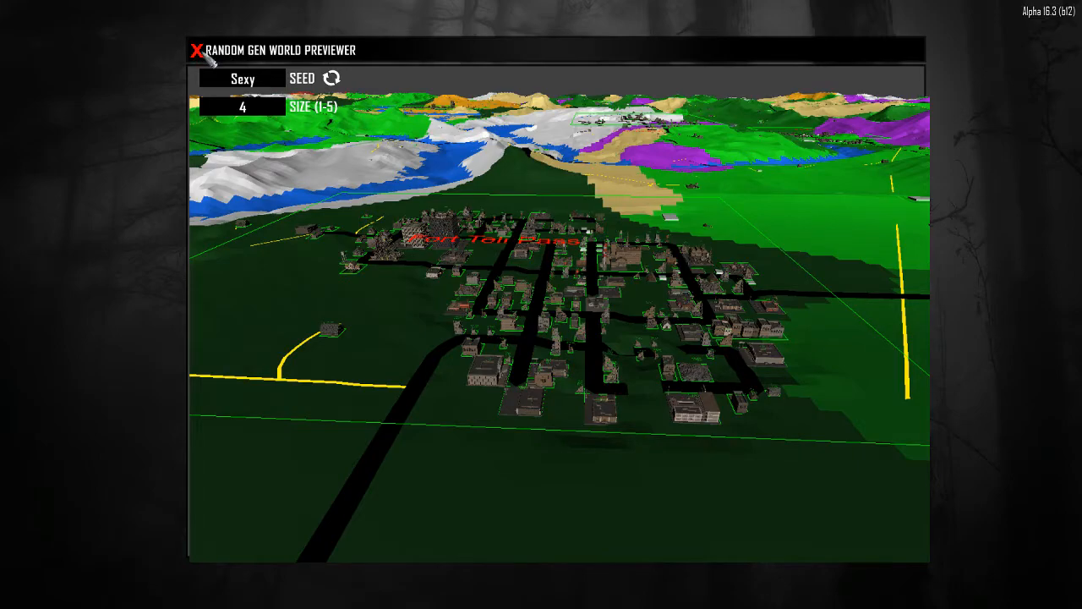
click(196, 50)
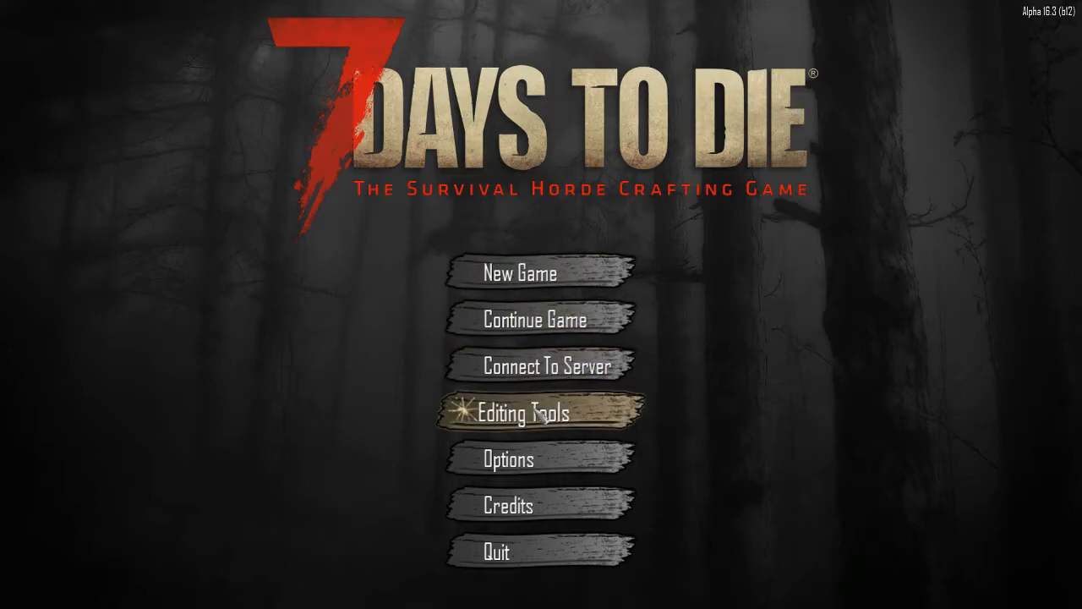
click(521, 413)
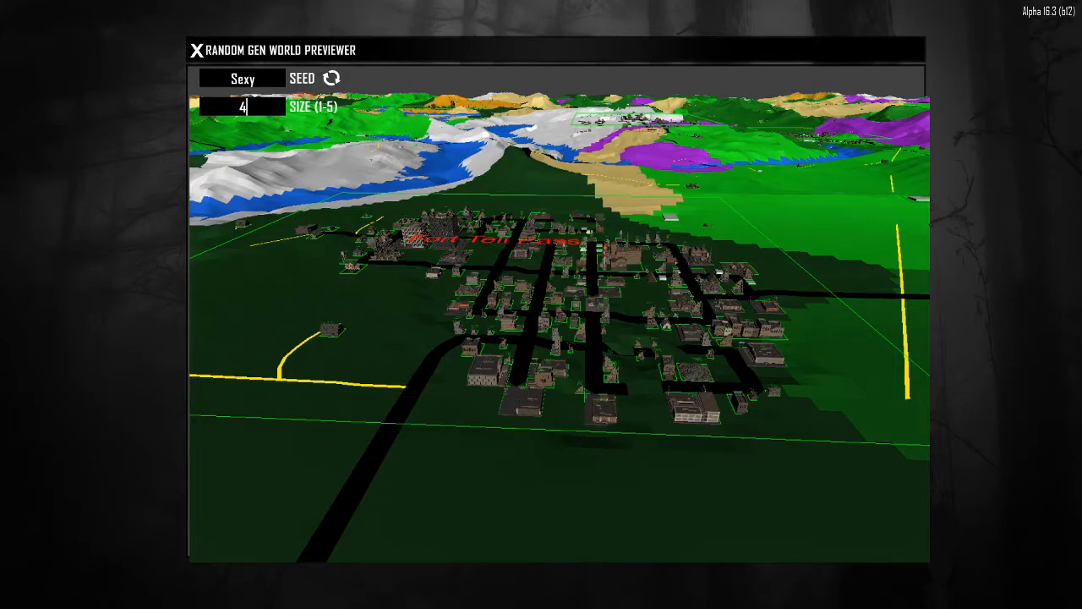
- Confirm size 4 in the SIZE field to regenerate the seed Sexy preview
click(331, 77)
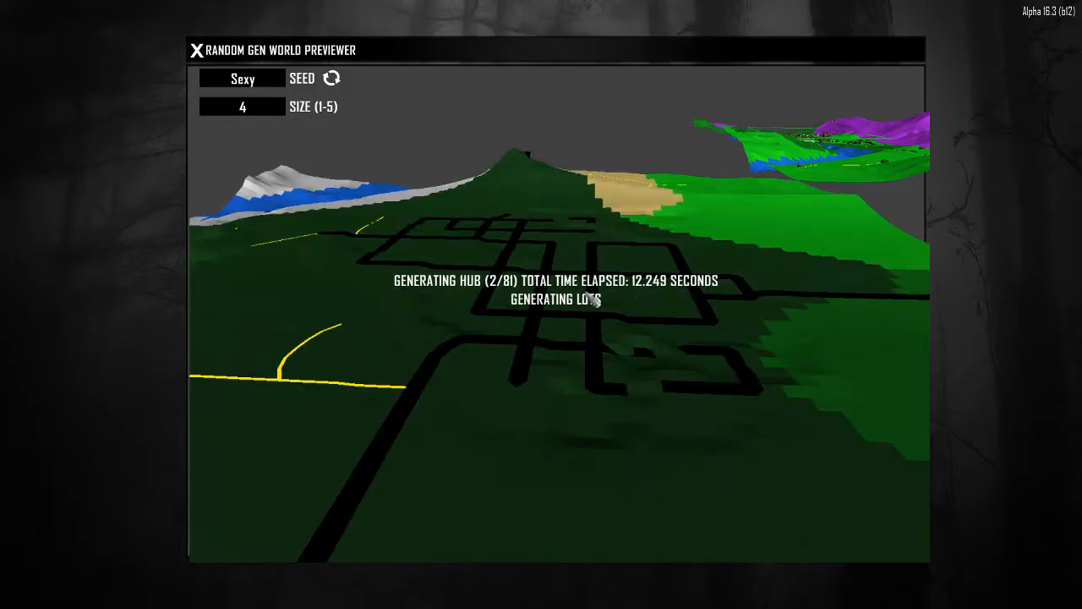
mouse_move(599, 302)
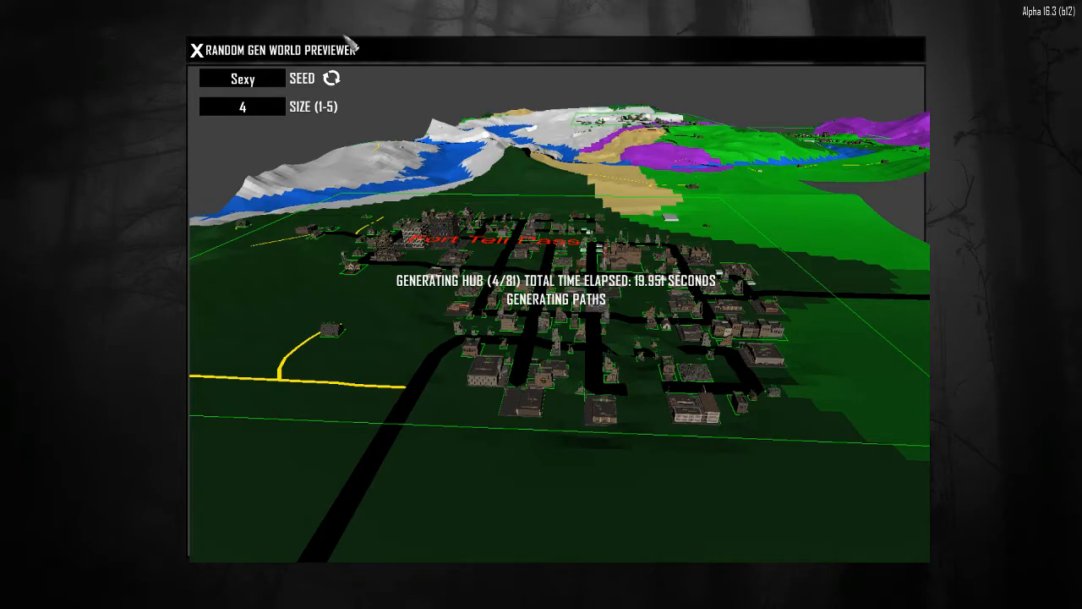
- Close the previewer mid-regeneration and dismiss the console log panel
click(194, 48)
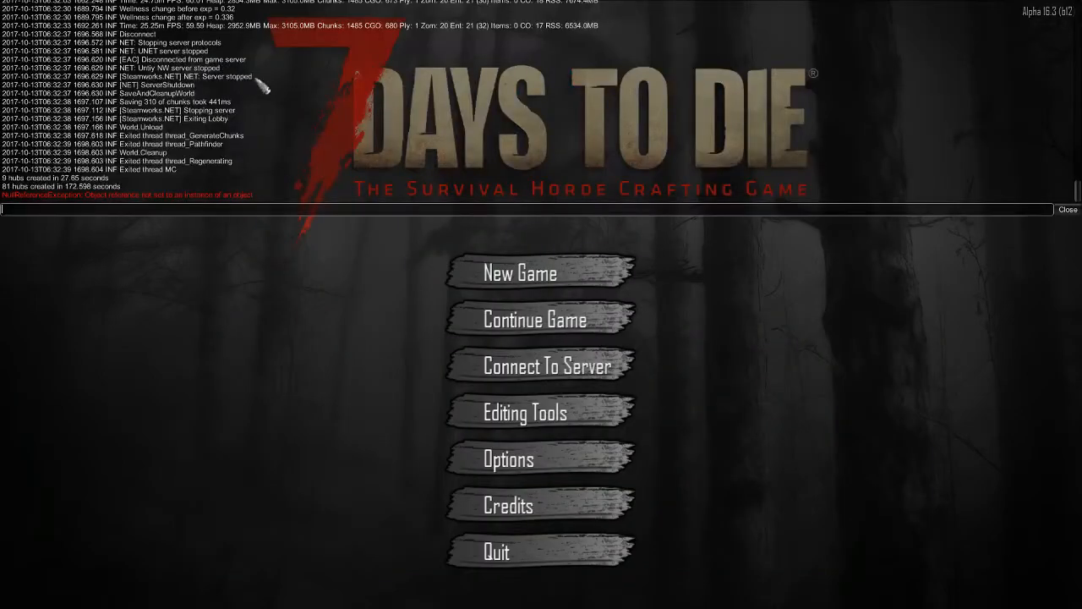
click(1067, 209)
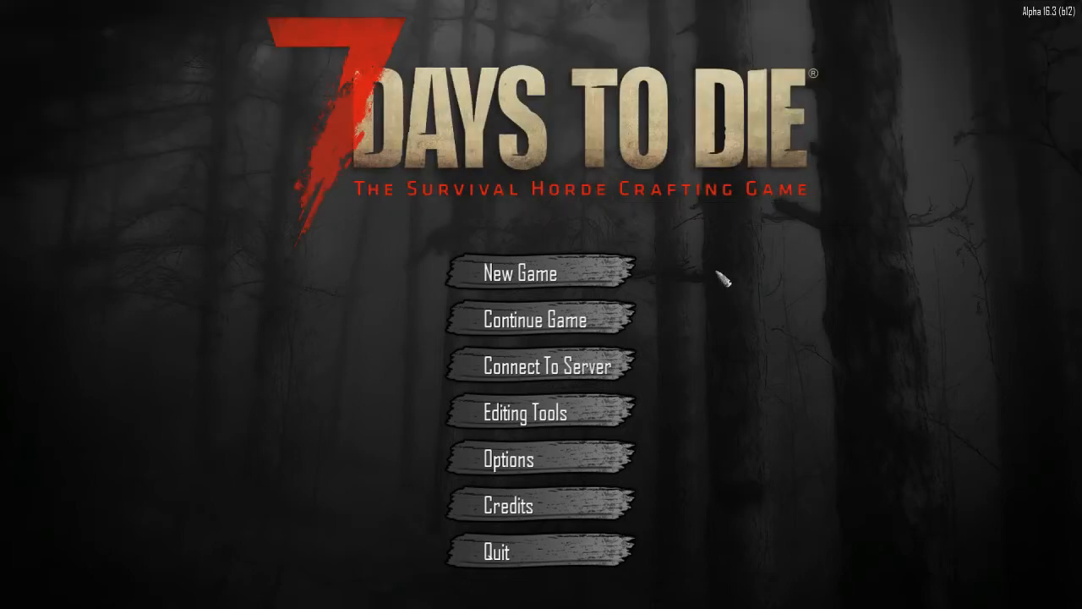
mouse_move(664, 291)
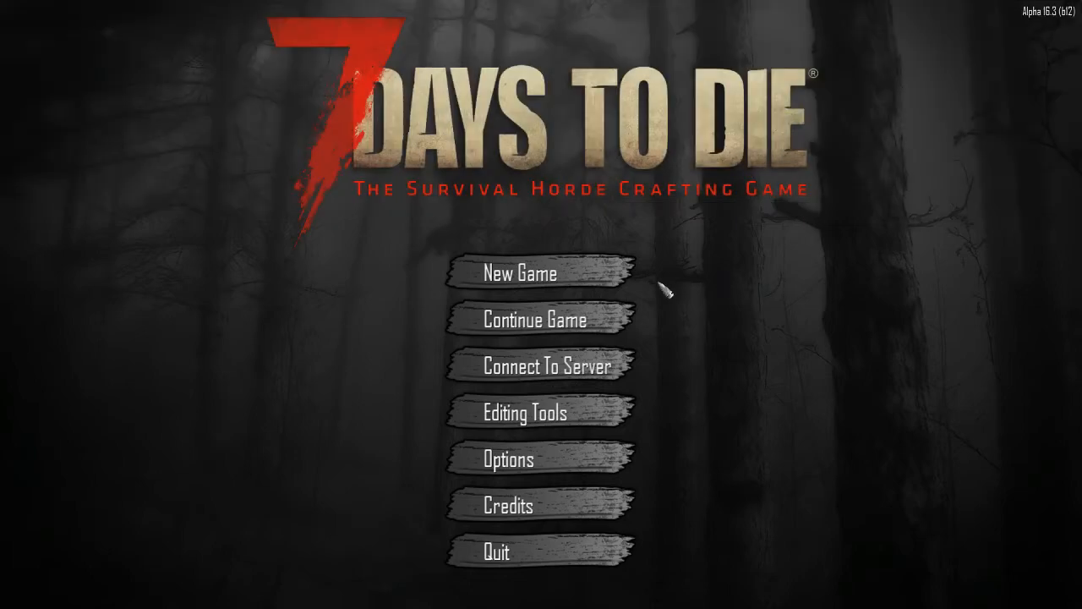